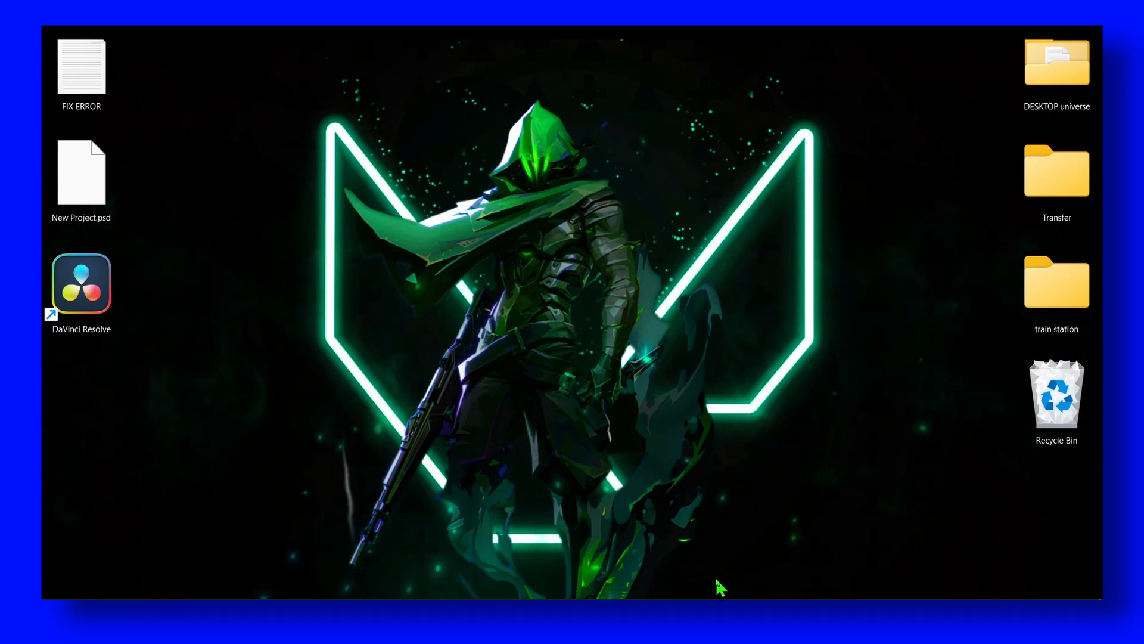
{"action": "mouse_move", "coordinate": [683, 493]}
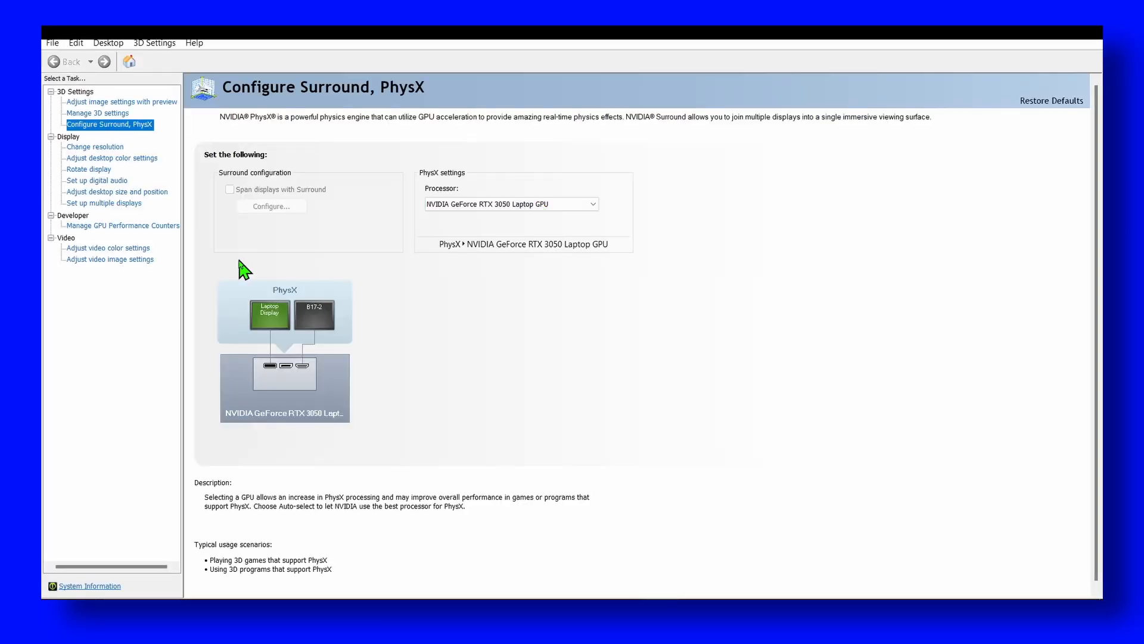
In Manage 3D settings, set the global Shader Cache Size to Unlimited.
{"action": "left_click", "coordinate": [112, 158]}
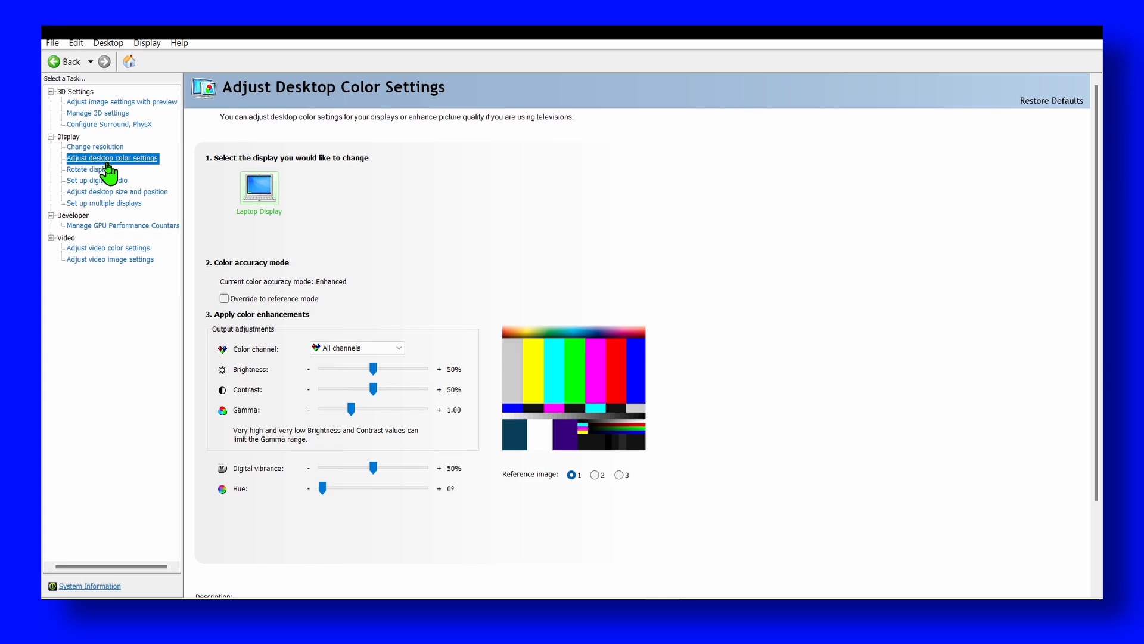
{"action": "left_click", "coordinate": [110, 124]}
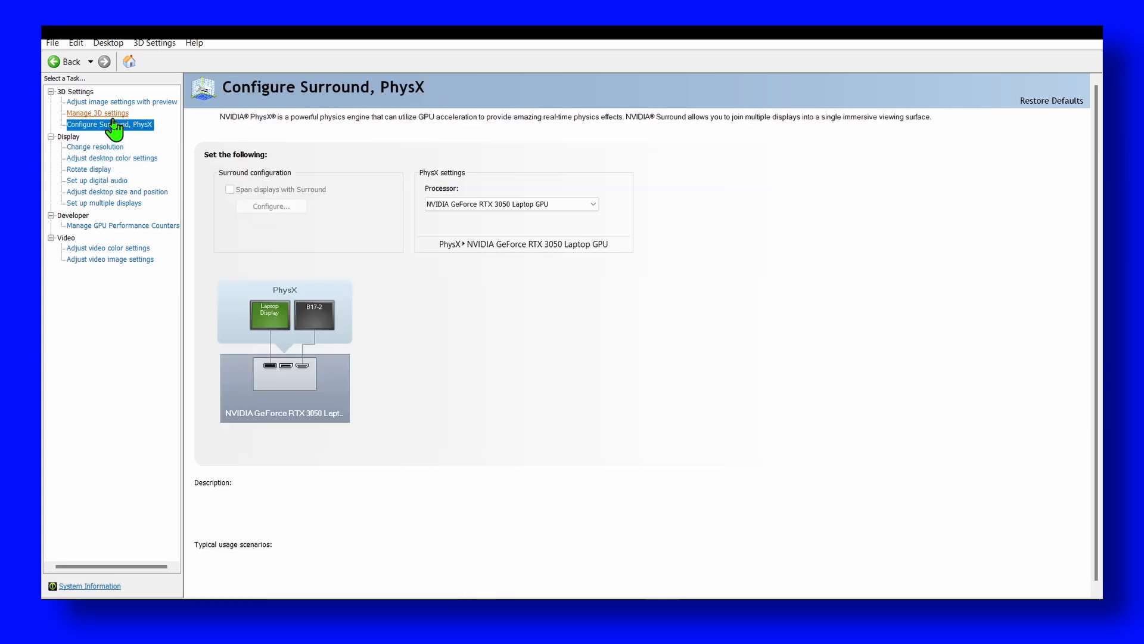
{"action": "mouse_move", "coordinate": [97, 113]}
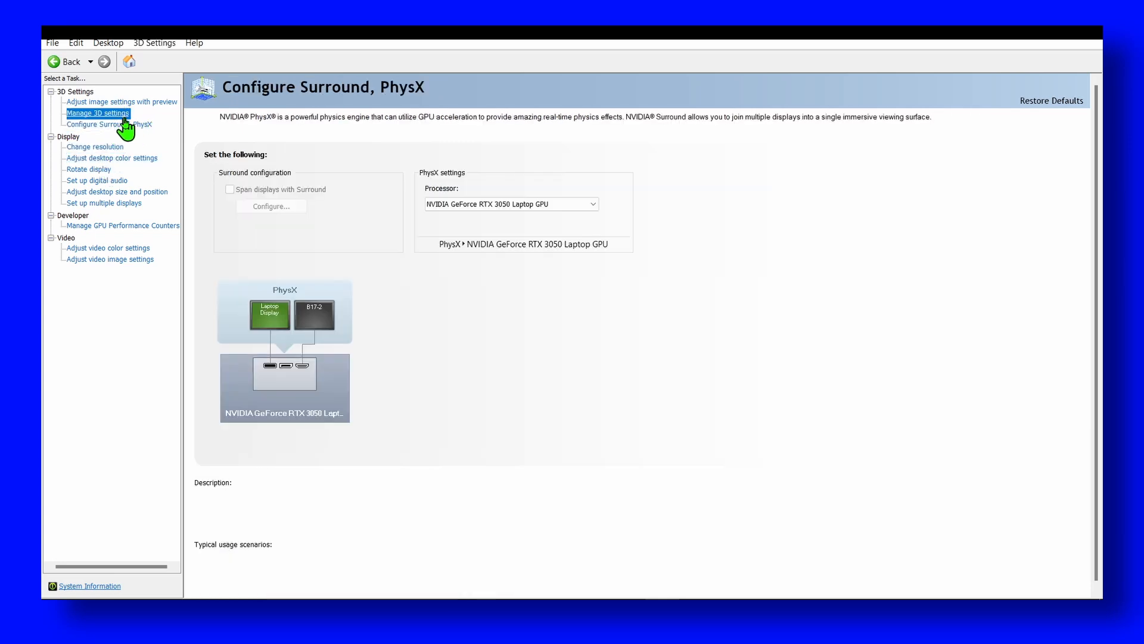
{"action": "left_click", "coordinate": [122, 101]}
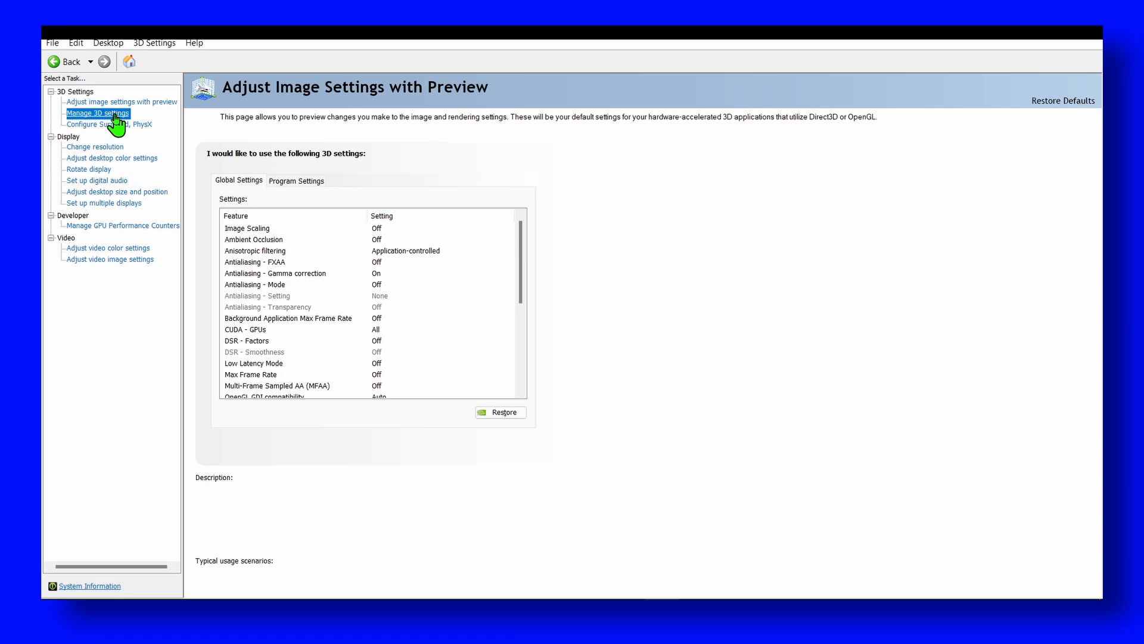
{"action": "left_click", "coordinate": [98, 114]}
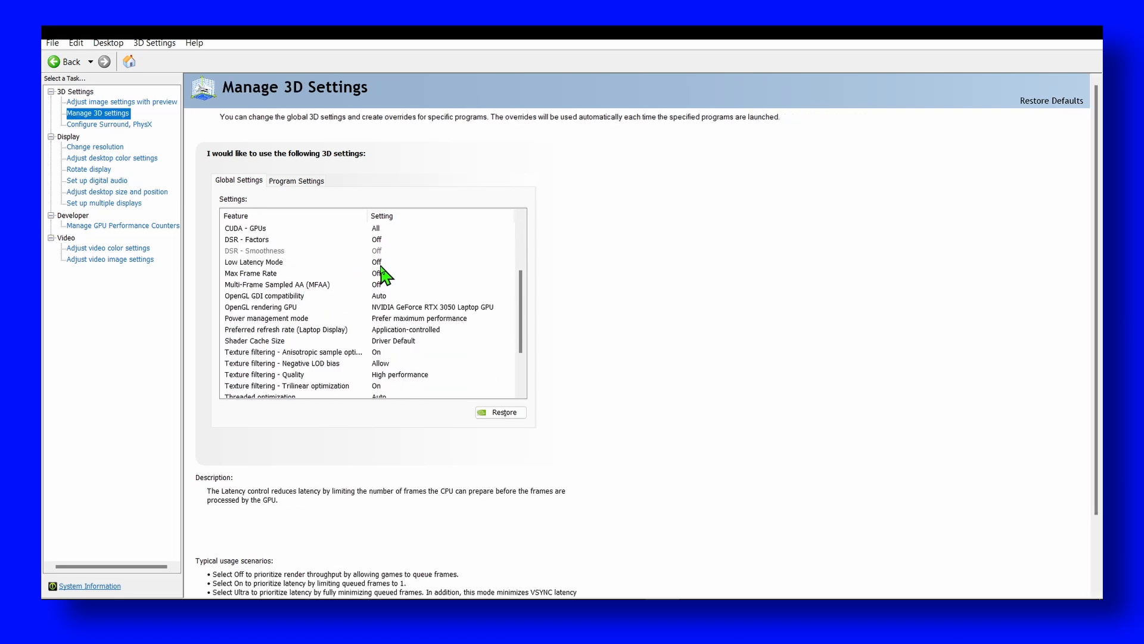
{"action": "left_click", "coordinate": [255, 340]}
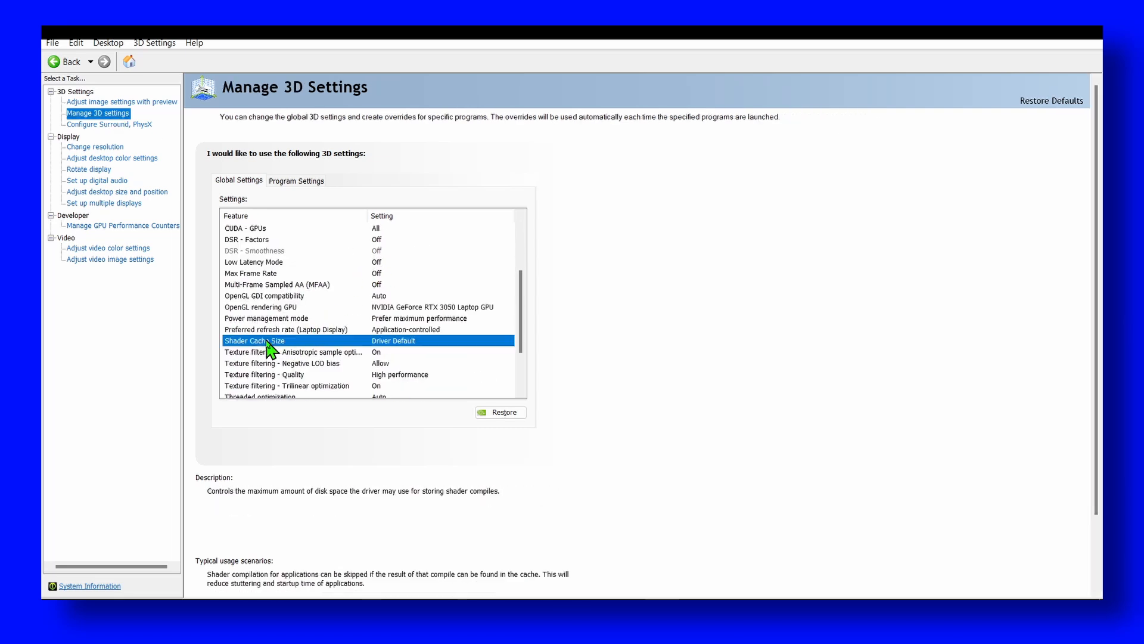
{"action": "left_click", "coordinate": [510, 340]}
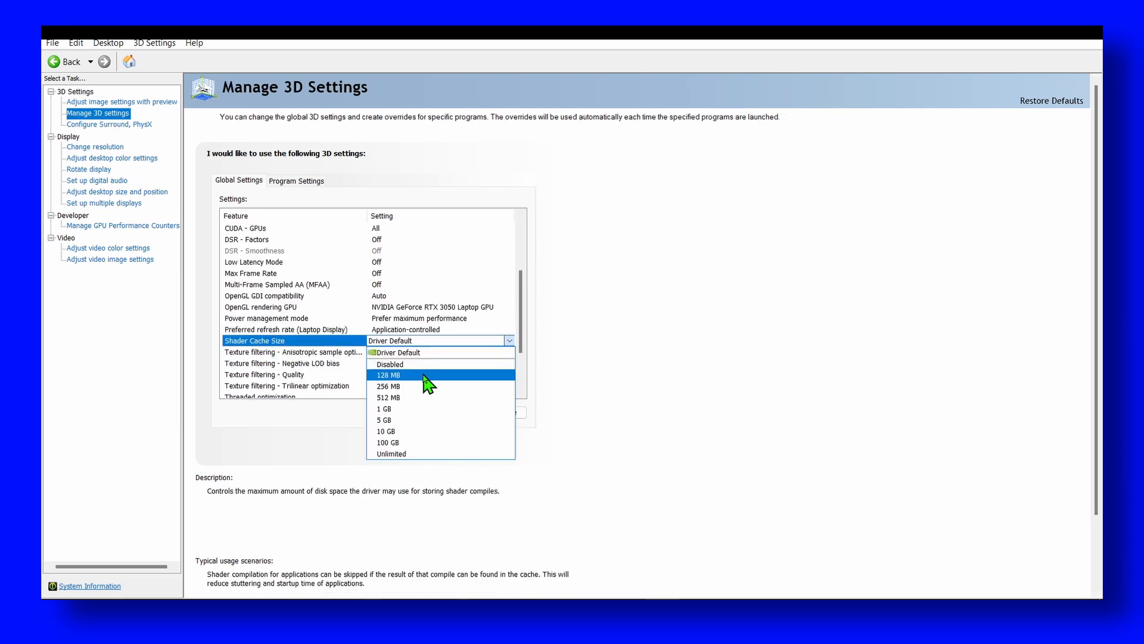
{"action": "left_click", "coordinate": [390, 453]}
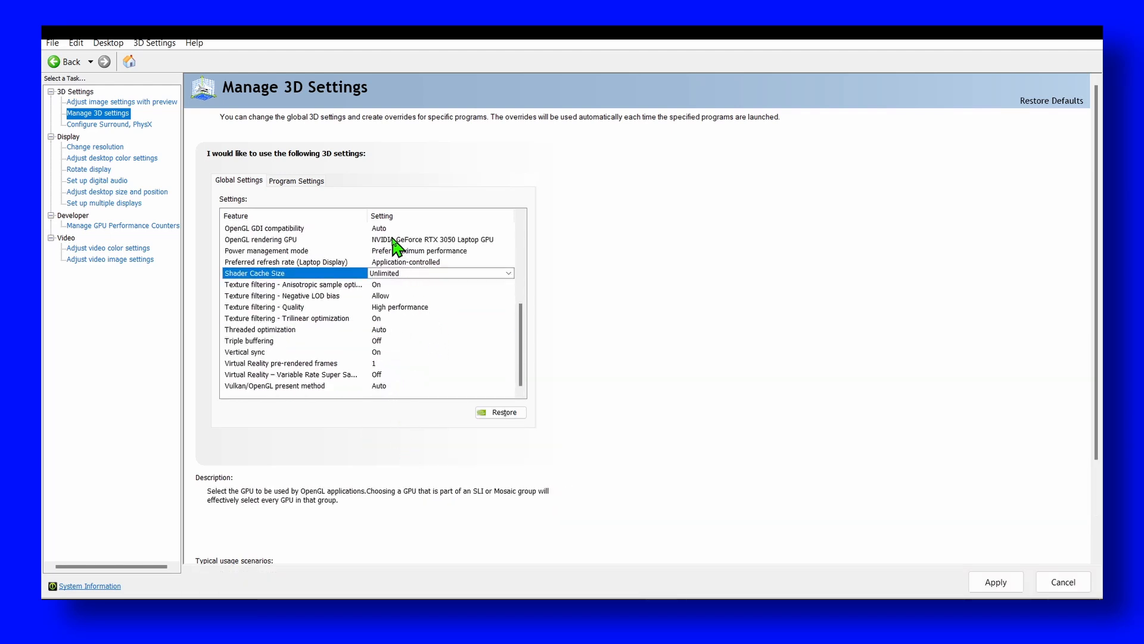
Set Power management mode to Prefer maximum performance.
{"action": "left_click", "coordinate": [292, 239]}
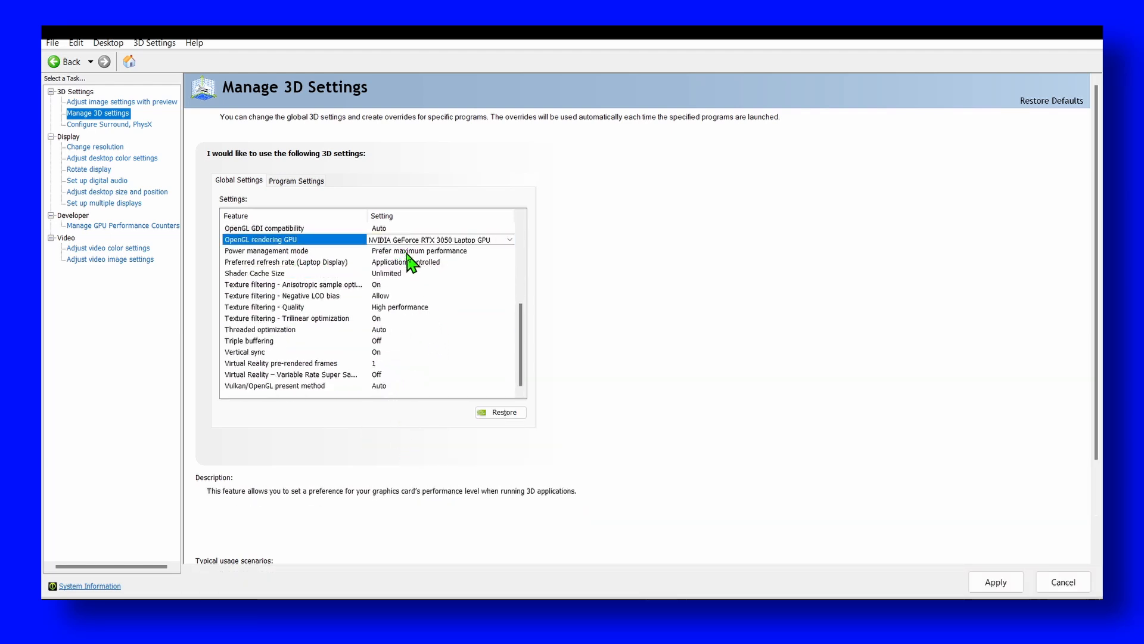
{"action": "left_click", "coordinate": [509, 251]}
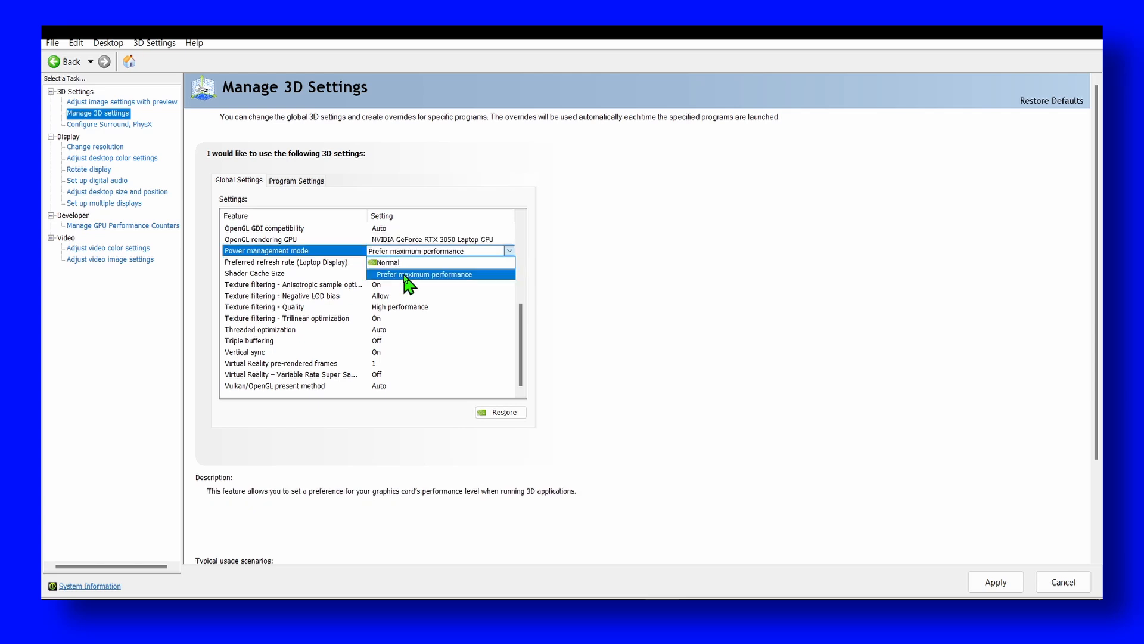
{"action": "left_click", "coordinate": [121, 102]}
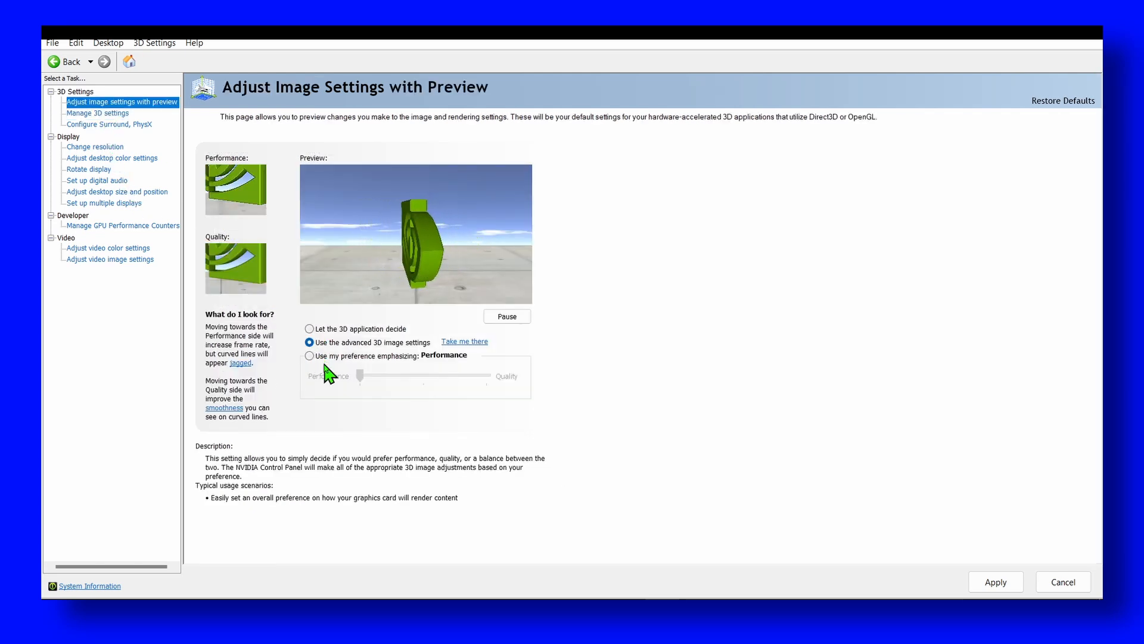
Choose 'Let the 3D application decide' for image settings and close NVIDIA Control Panel.
{"action": "left_click", "coordinate": [310, 328]}
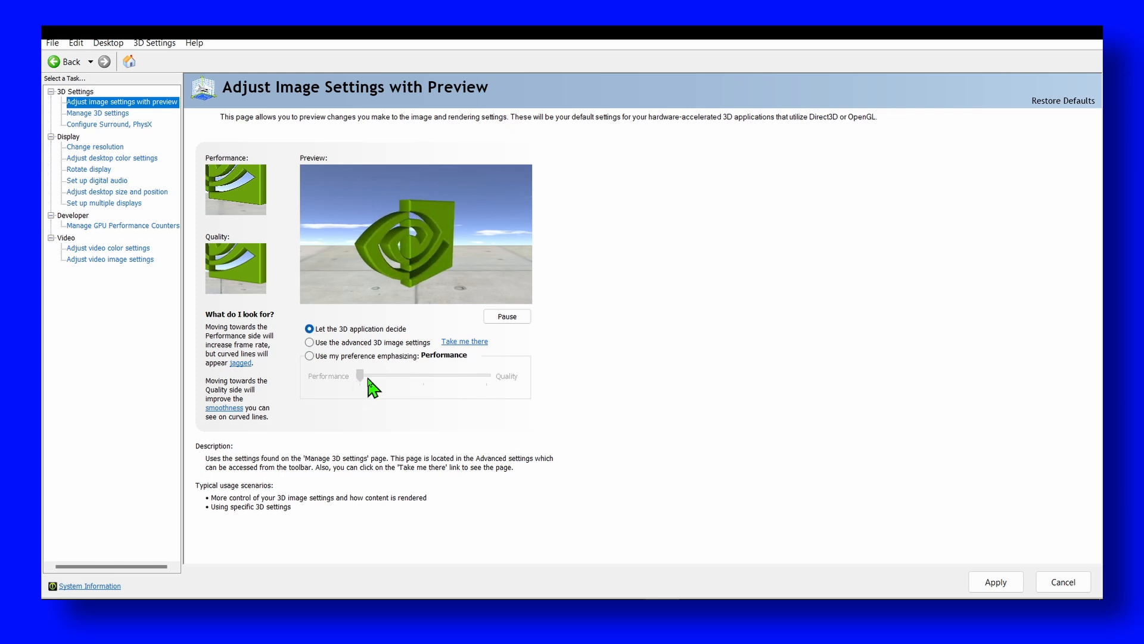
{"action": "left_click", "coordinate": [310, 355]}
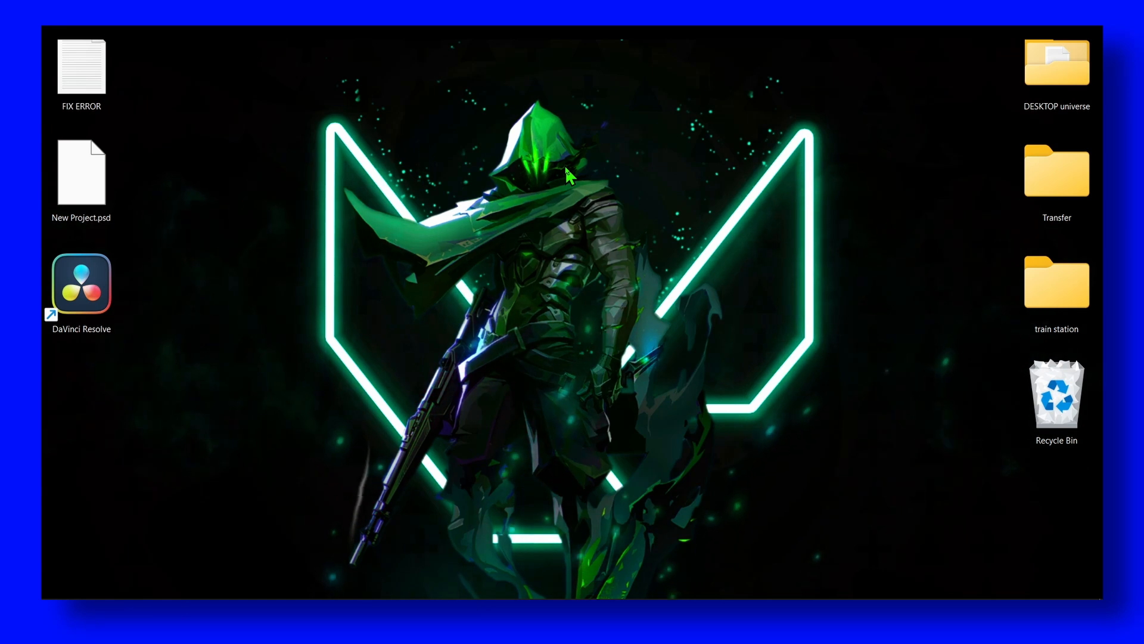
Search Windows for 'graphics settings' and open the Graphics settings result.
{"action": "type", "text": "device Manager"}
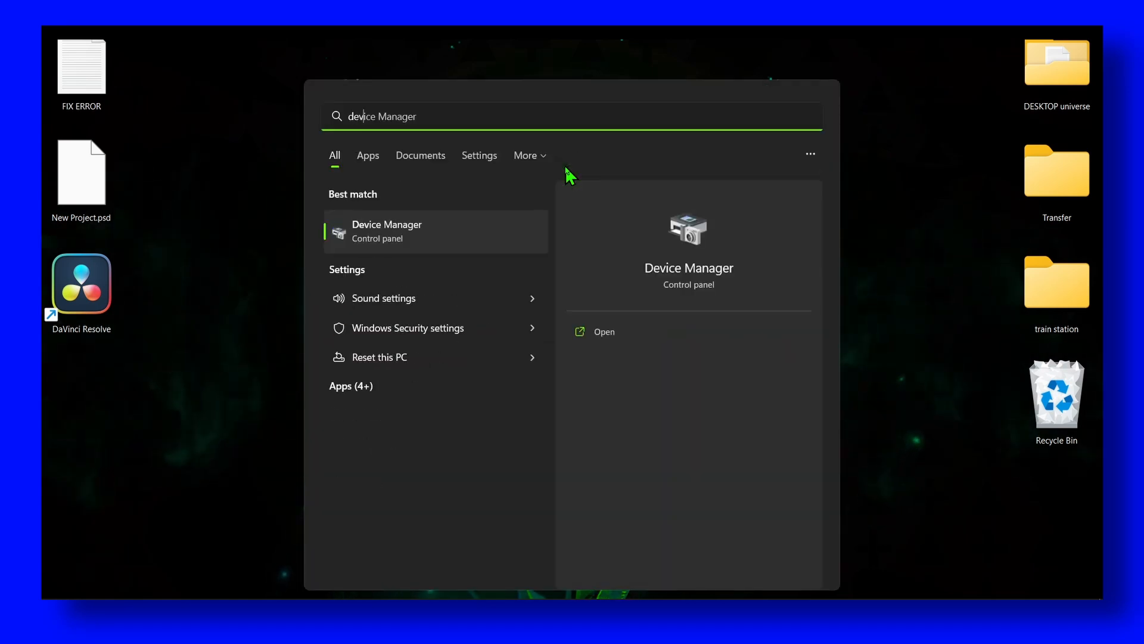
{"action": "type", "text": "grpa"}
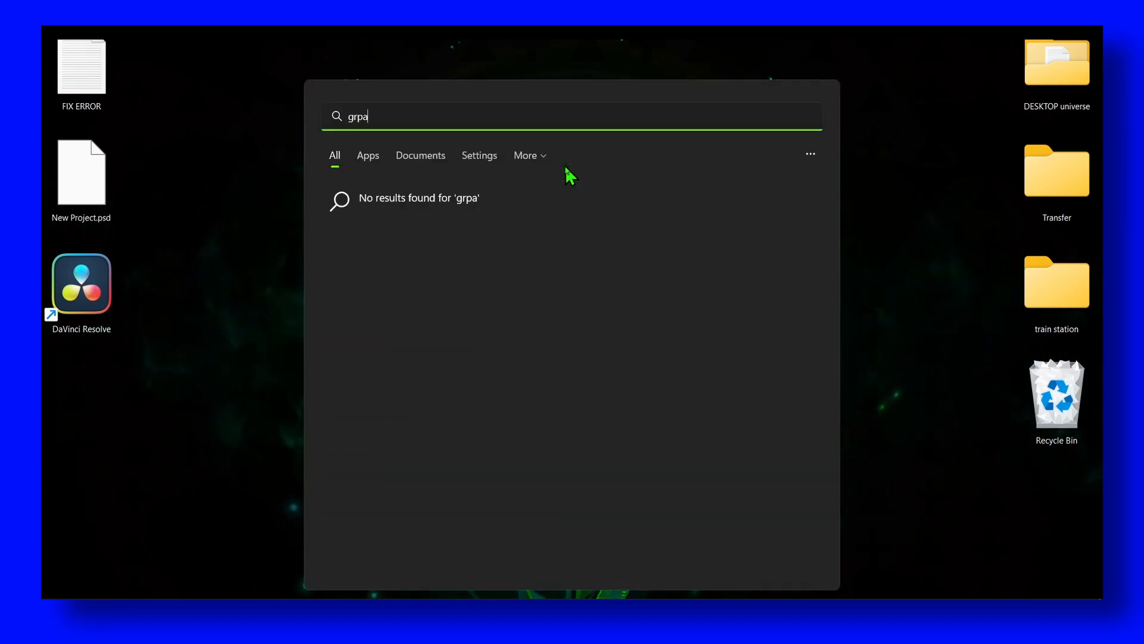
{"action": "type", "text": "gaphi"}
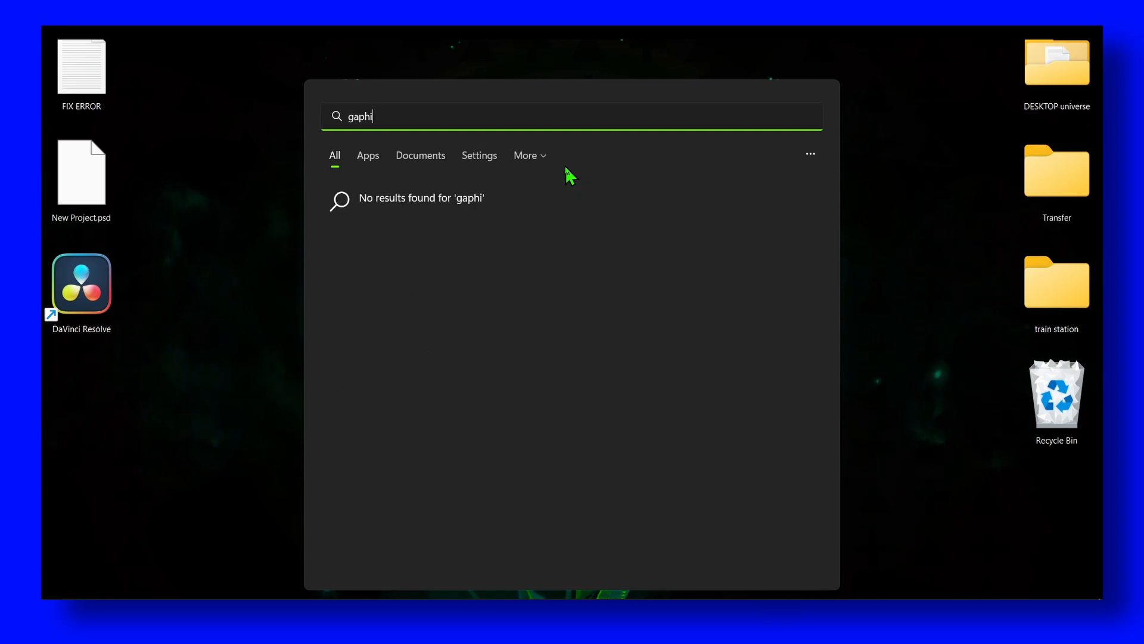
{"action": "type", "text": "graphics settings"}
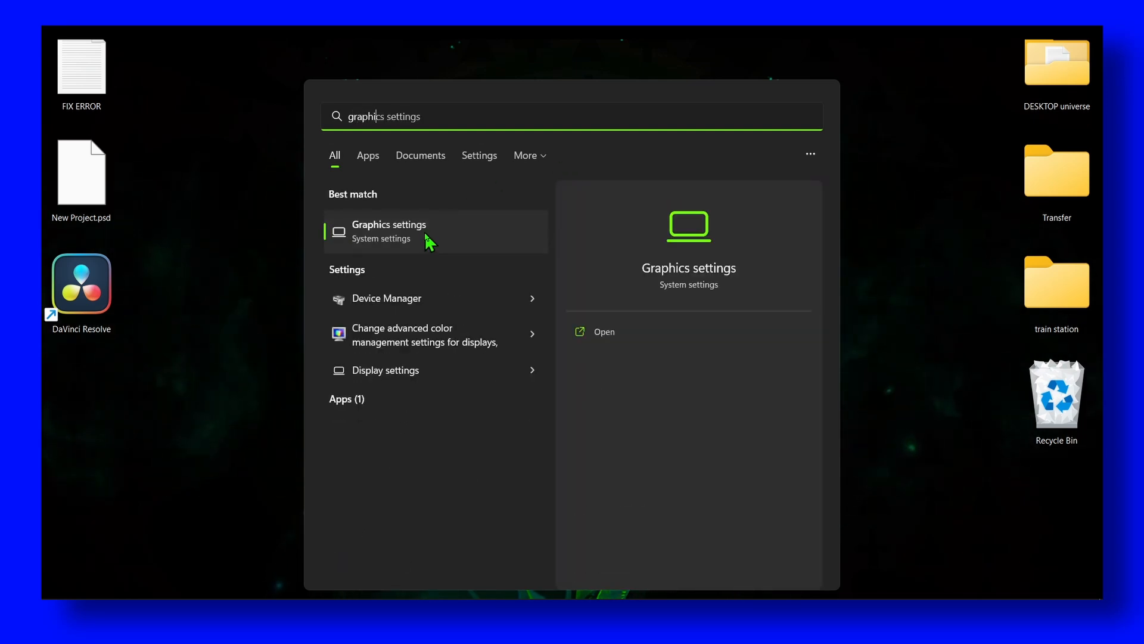
{"action": "left_click", "coordinate": [389, 224]}
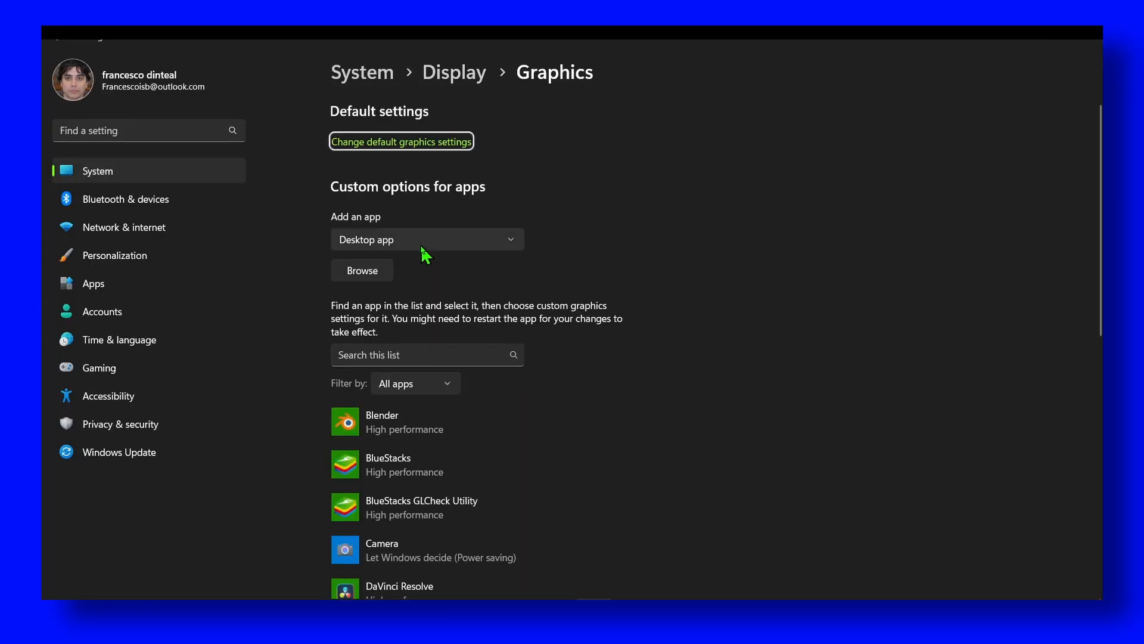
Set Blender's graphics preference to High performance on the RTX 3050 and save.
{"action": "scroll", "scroll_direction": "down", "scroll_amount": 3}
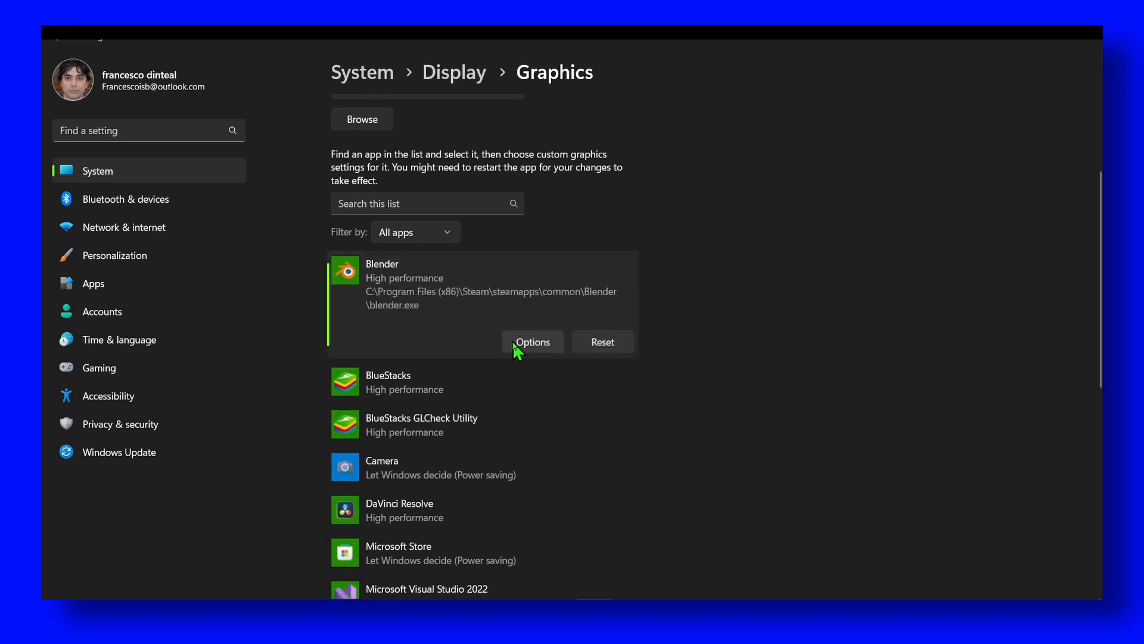
{"action": "left_click", "coordinate": [533, 342]}
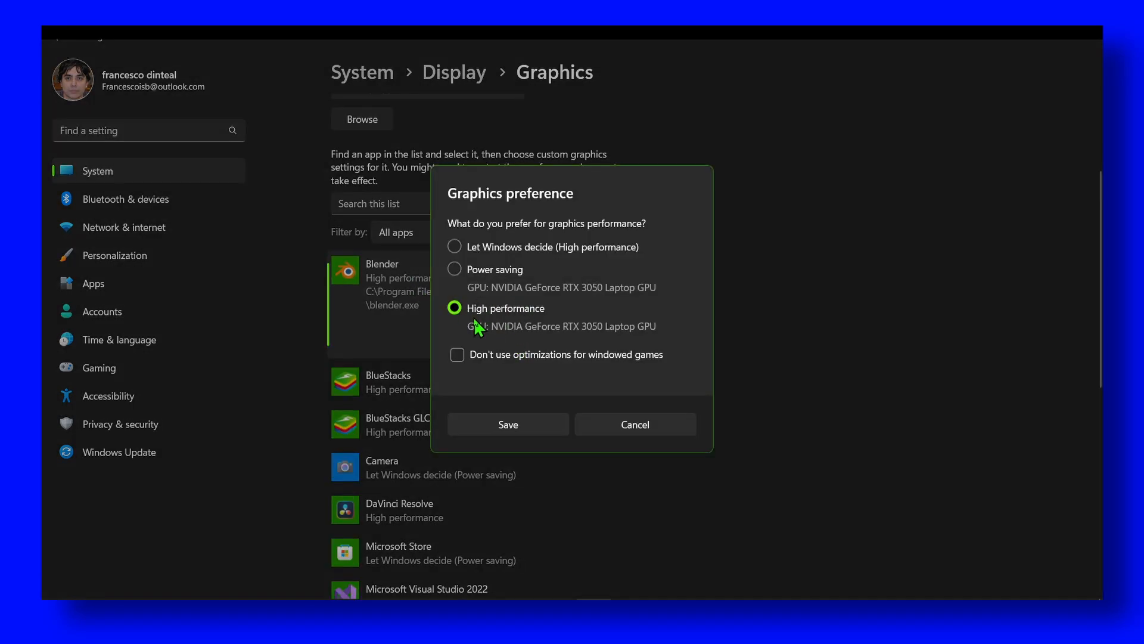
{"action": "mouse_move", "coordinate": [507, 338]}
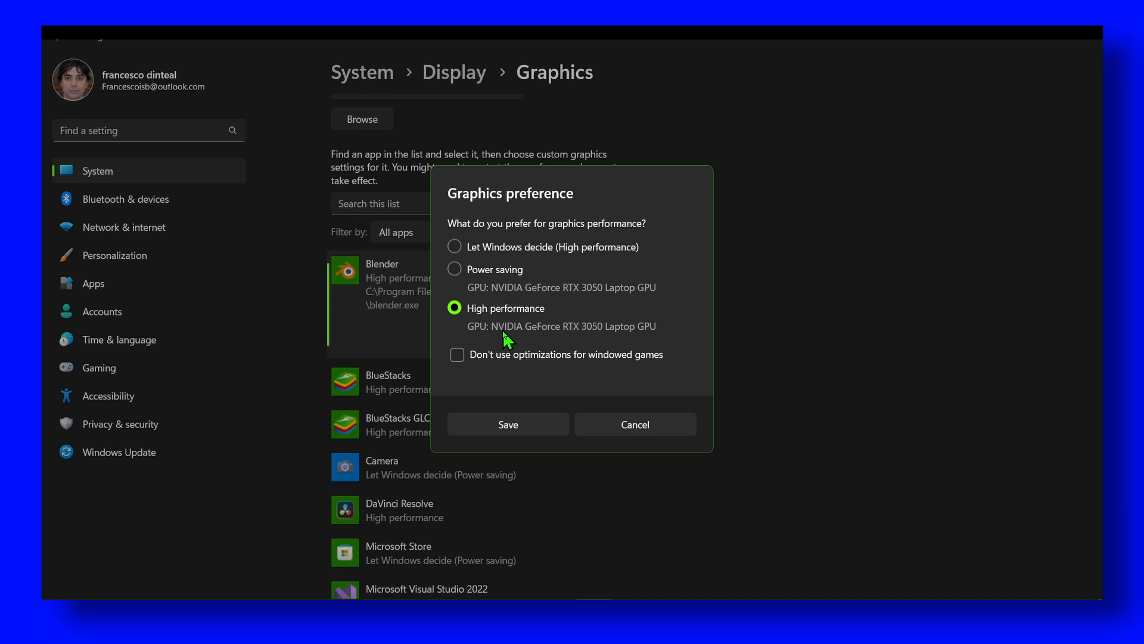
{"action": "mouse_move", "coordinate": [657, 337]}
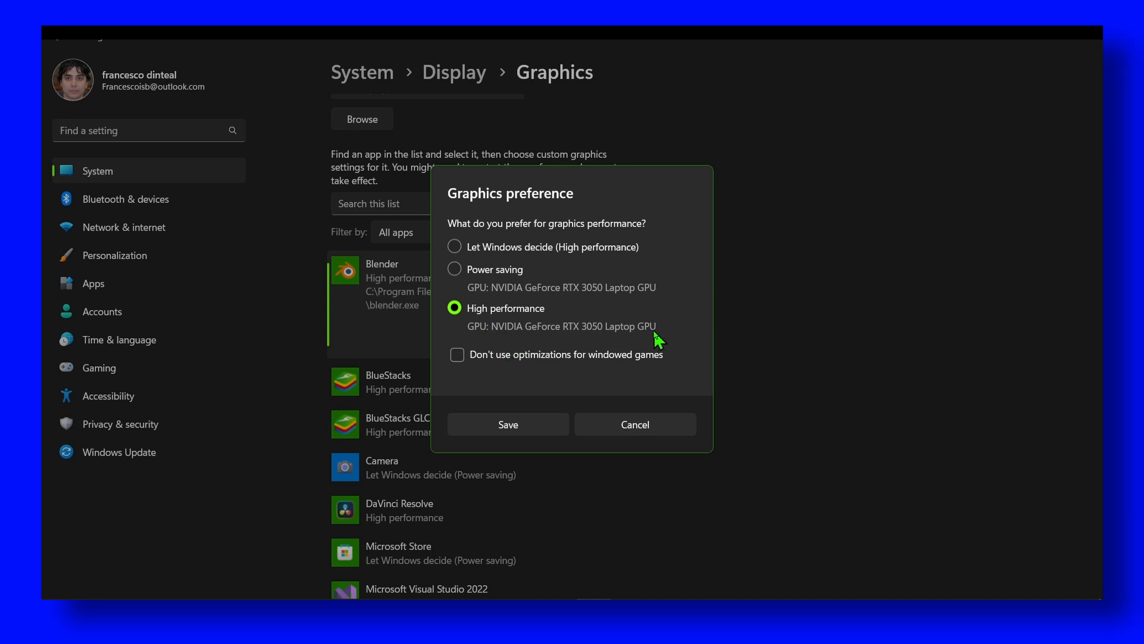
{"action": "mouse_move", "coordinate": [520, 336]}
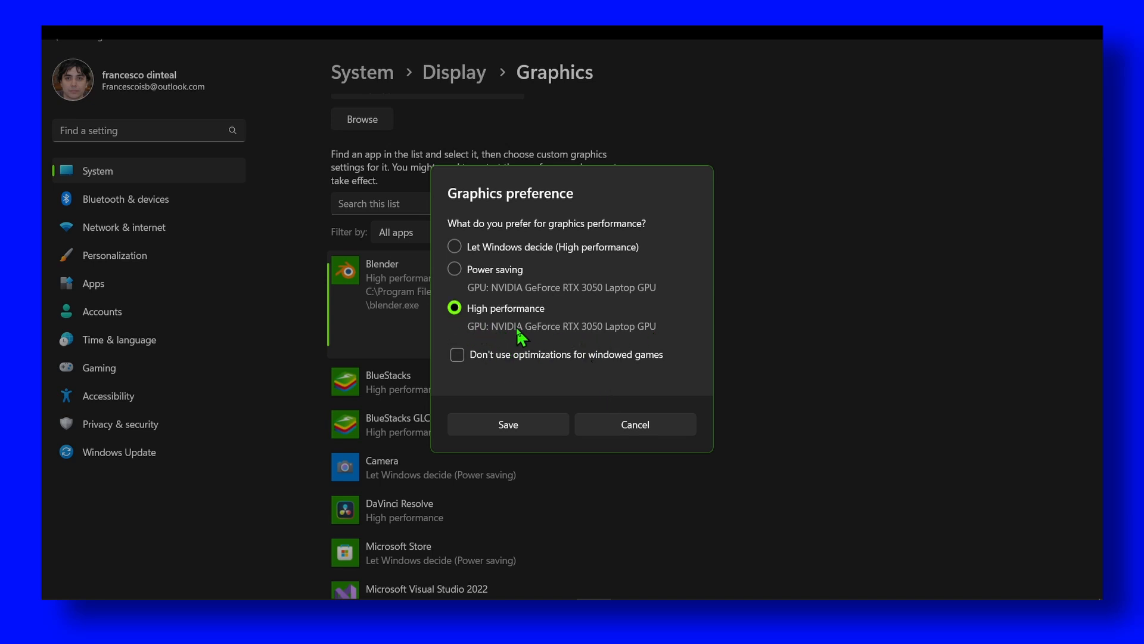
{"action": "left_click", "coordinate": [508, 424]}
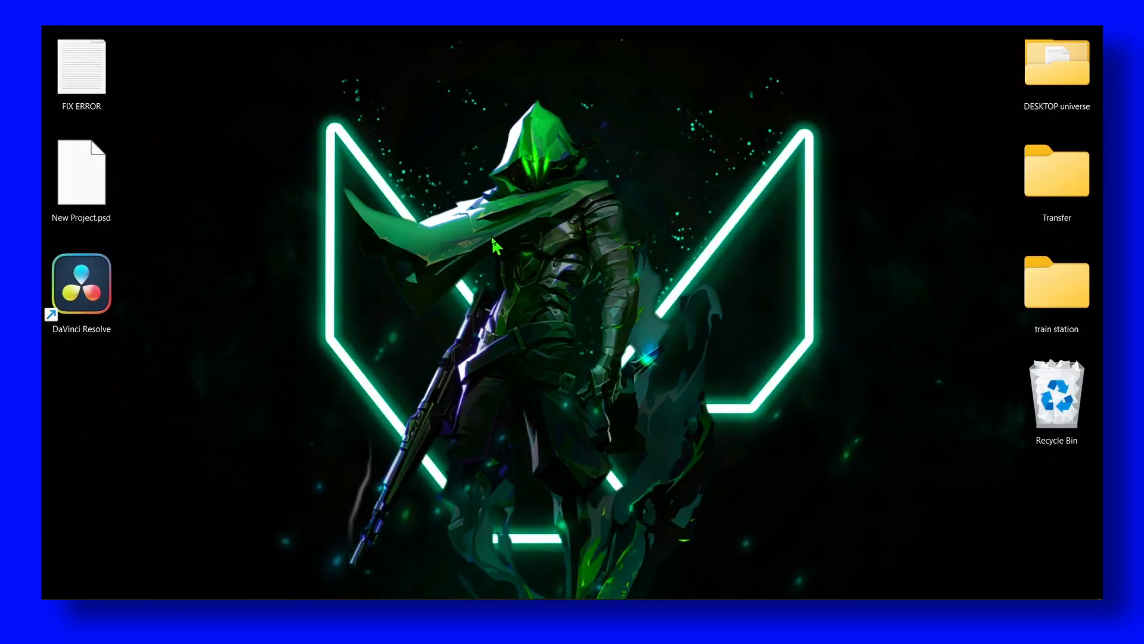
Search Windows and open the Windows Update settings page from the results.
{"action": "type", "text": "fe"}
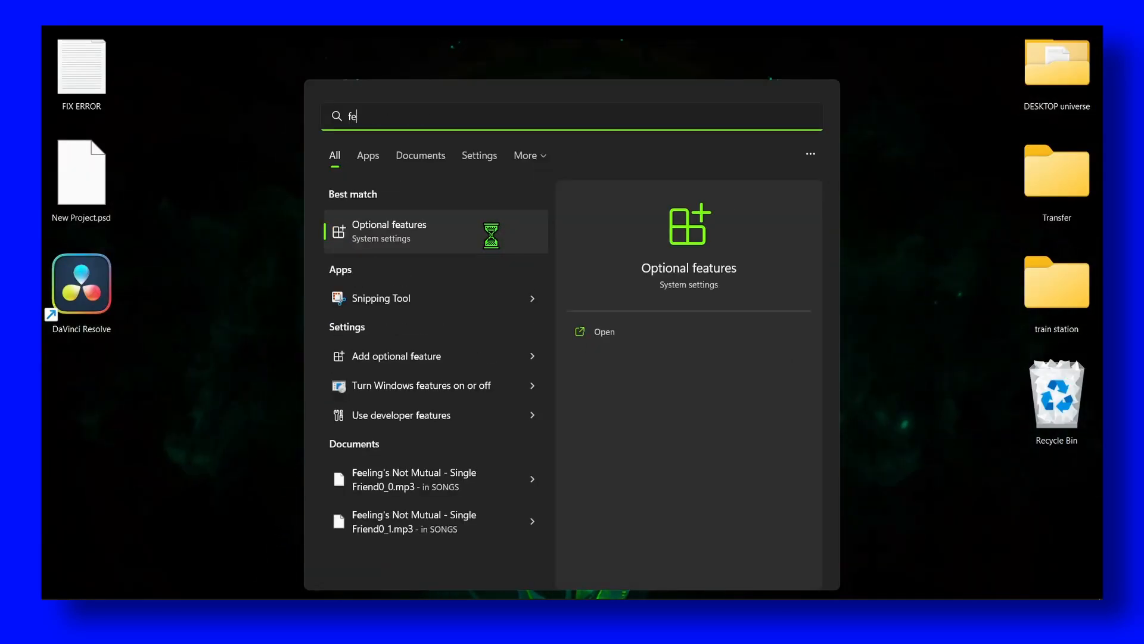
{"action": "type", "text": "device"}
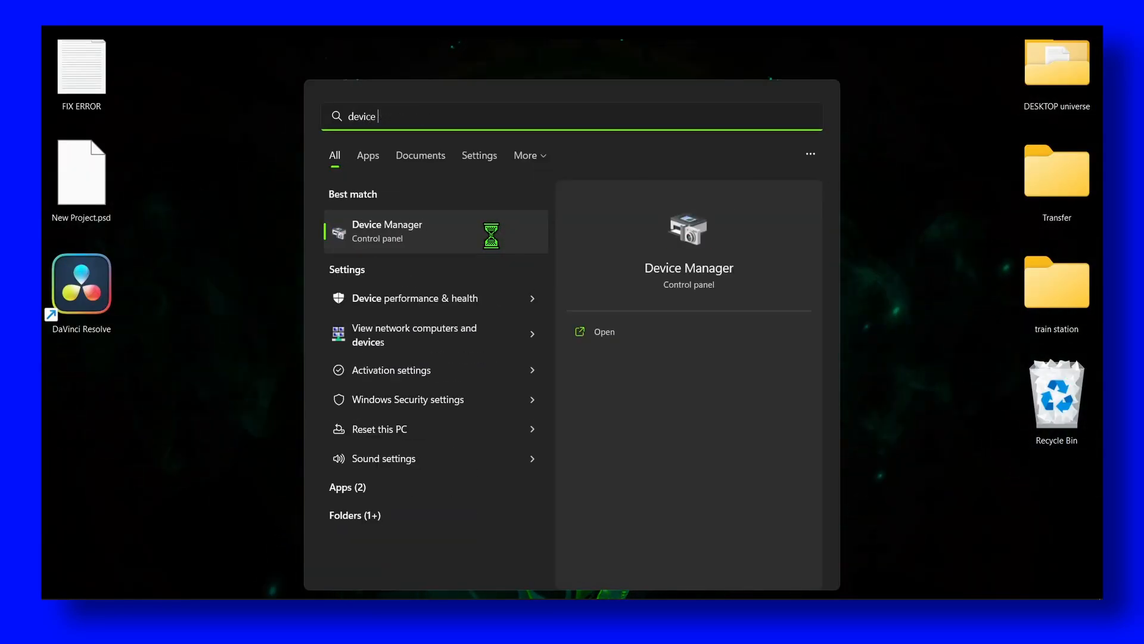
{"action": "type", "text": "windows PowerShell"}
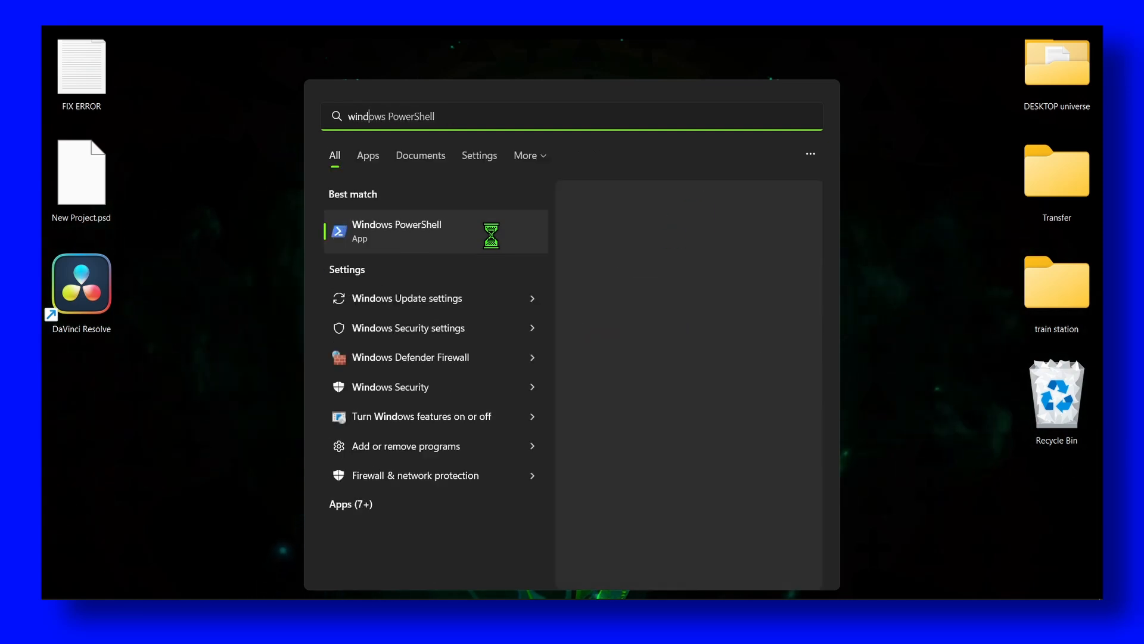
{"action": "left_click", "coordinate": [407, 298]}
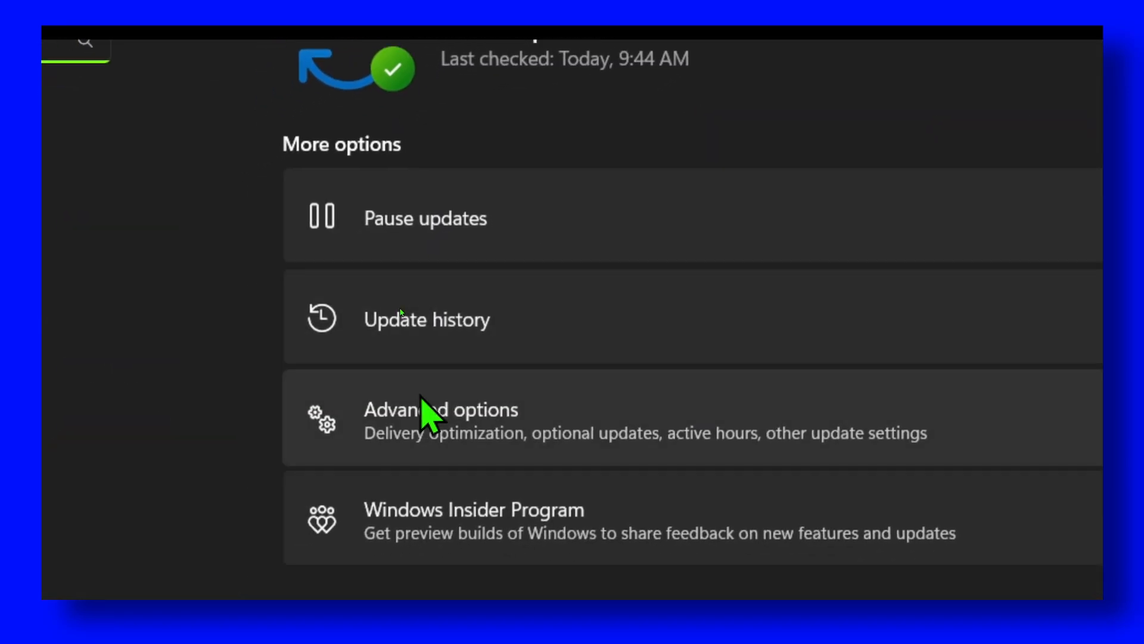
Open Windows Update Advanced options and view the four optional updates.
{"action": "left_click", "coordinate": [441, 409]}
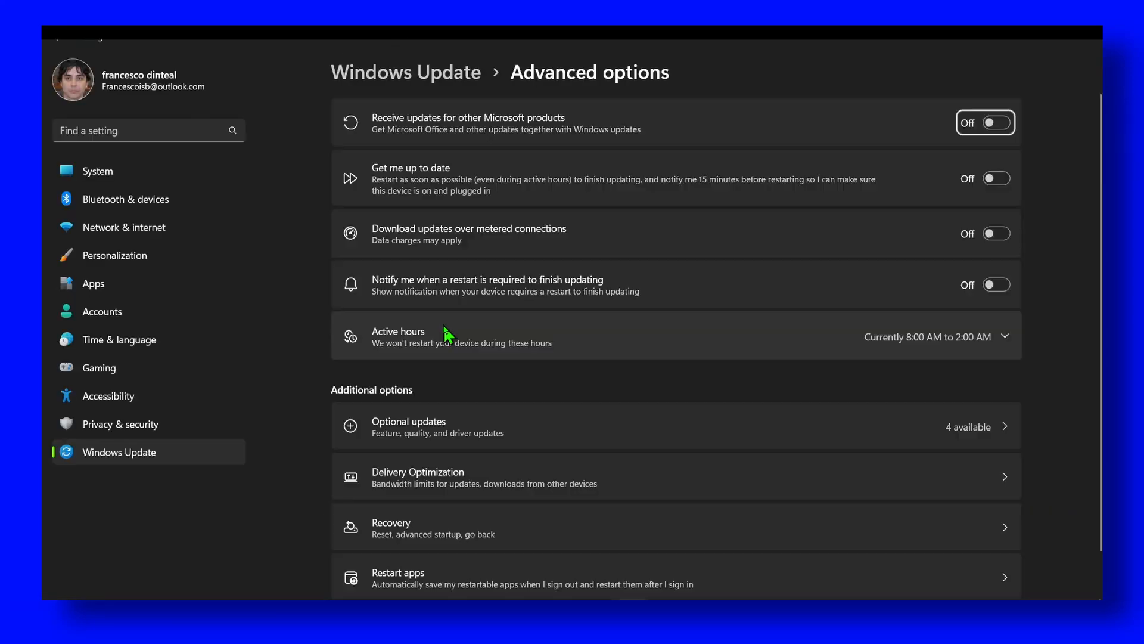
{"action": "mouse_move", "coordinate": [458, 441]}
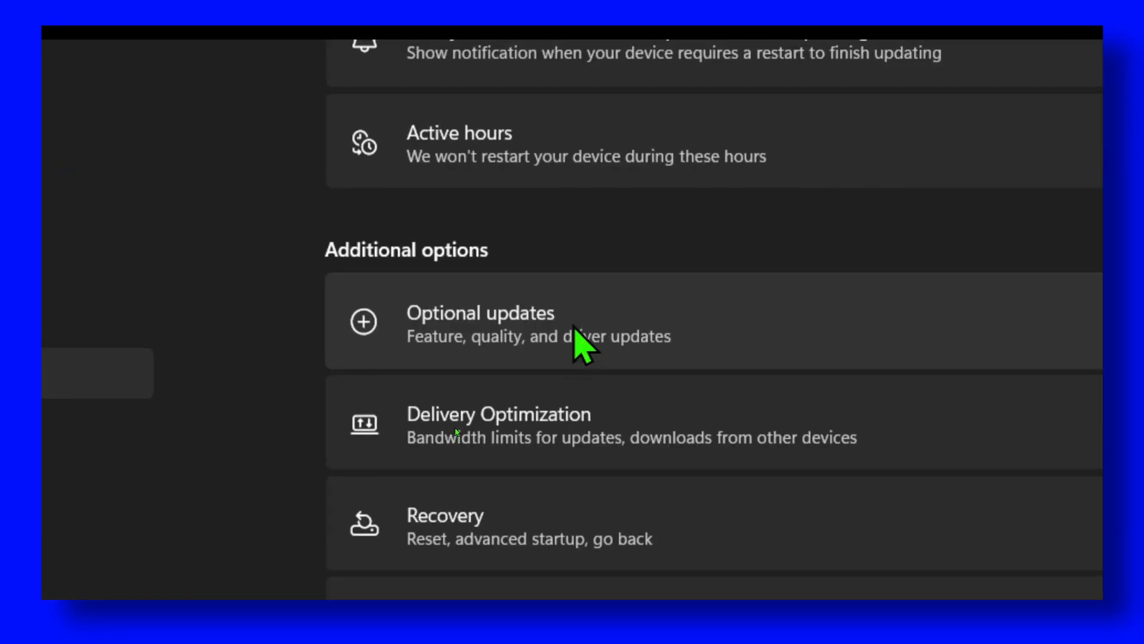
{"action": "left_click", "coordinate": [584, 322]}
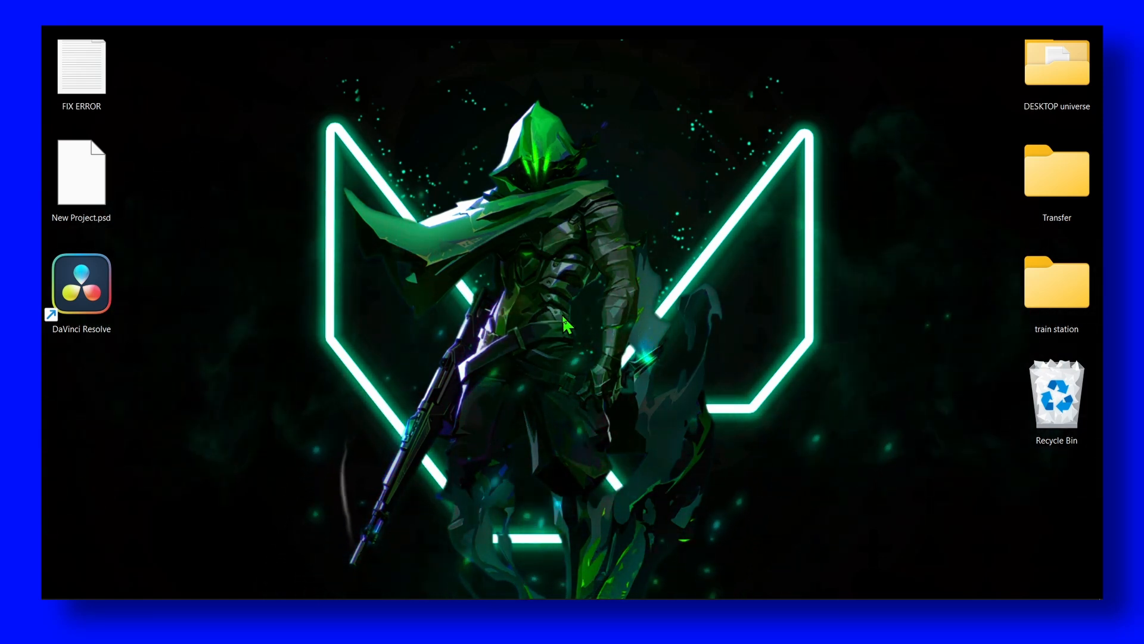
{"action": "mouse_move", "coordinate": [696, 529]}
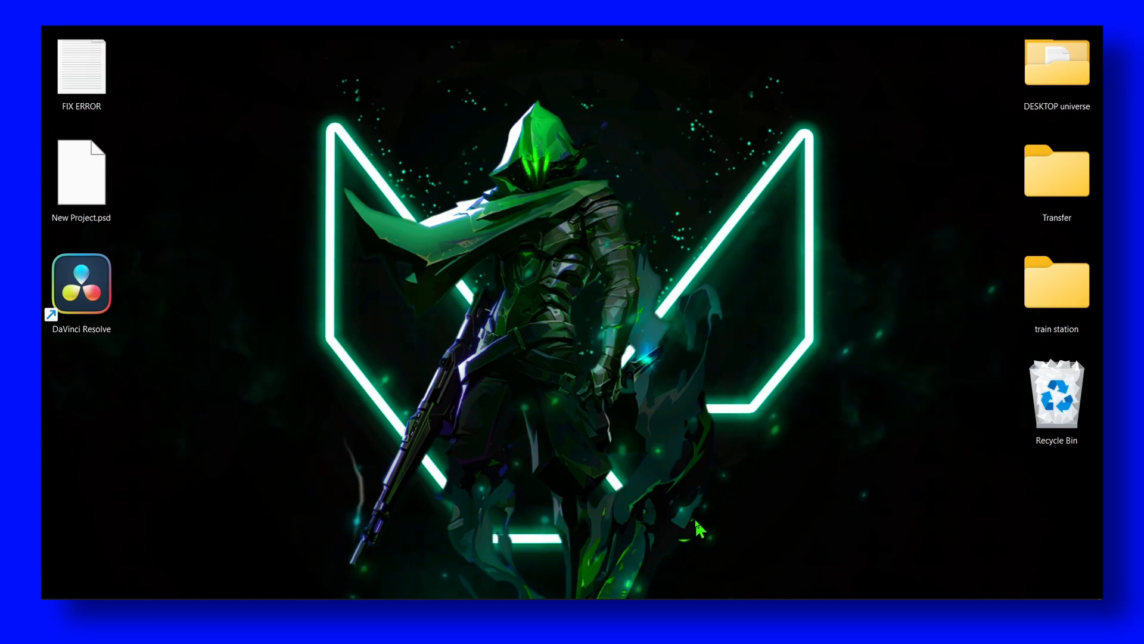
{"action": "mouse_move", "coordinate": [650, 588]}
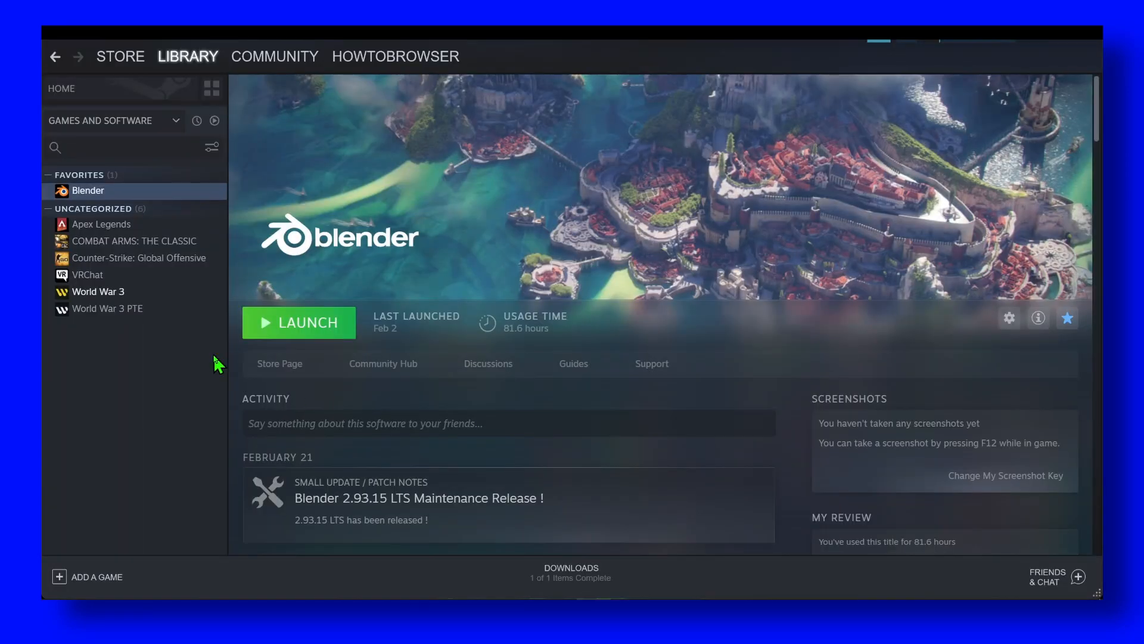
{"action": "mouse_move", "coordinate": [139, 258]}
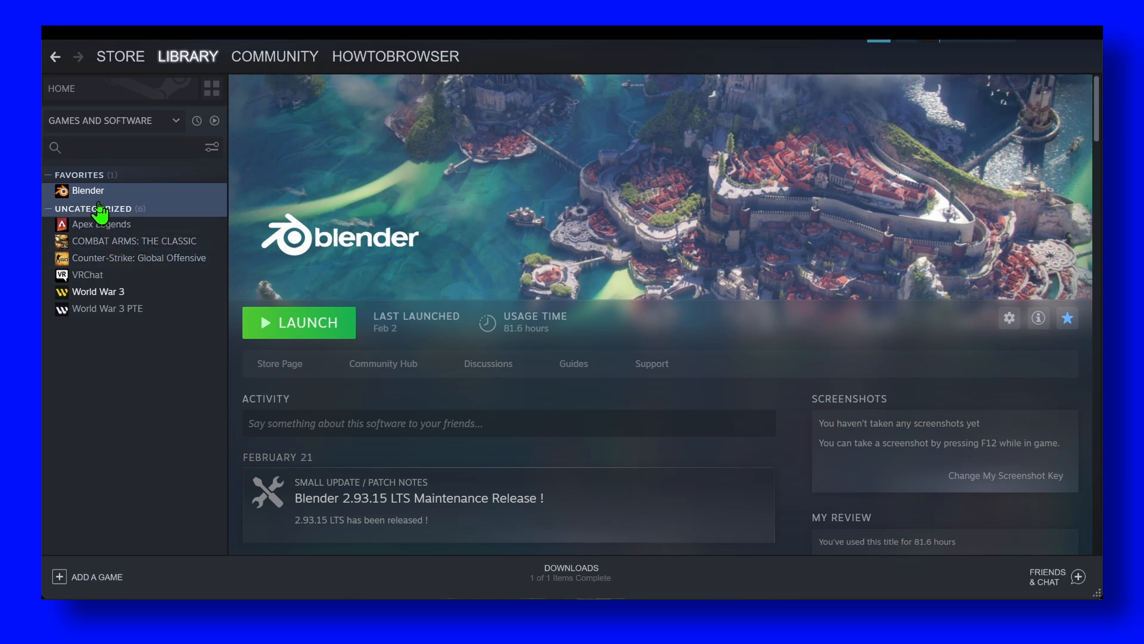
Open Blender's Steam properties, go to Local Files and verify file integrity.
{"action": "left_click", "coordinate": [1009, 318]}
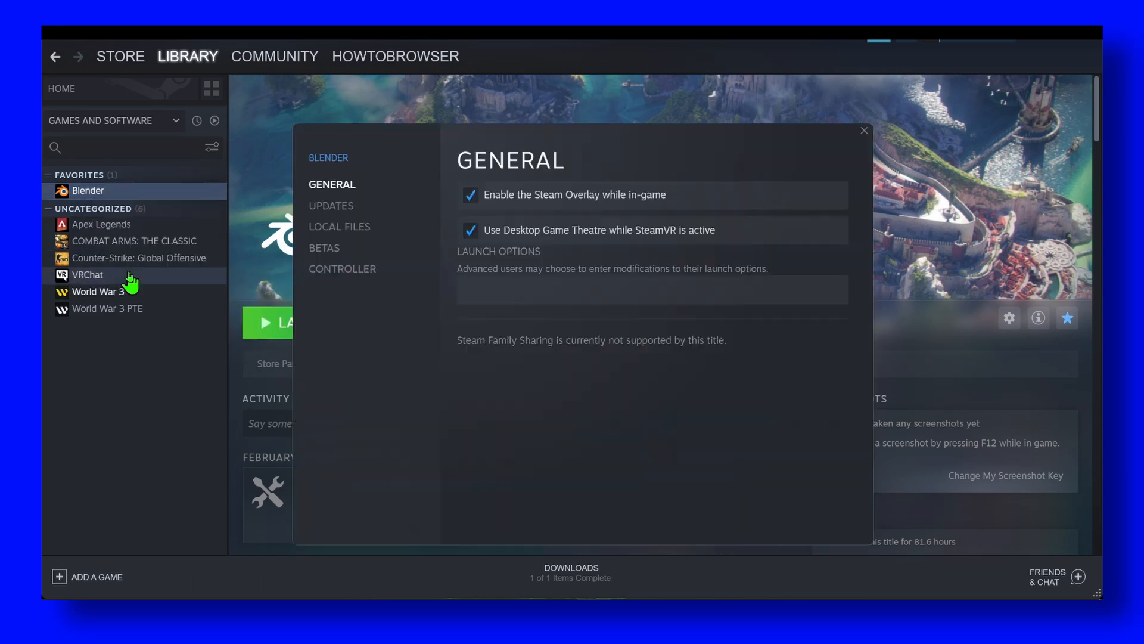
{"action": "mouse_move", "coordinate": [283, 195]}
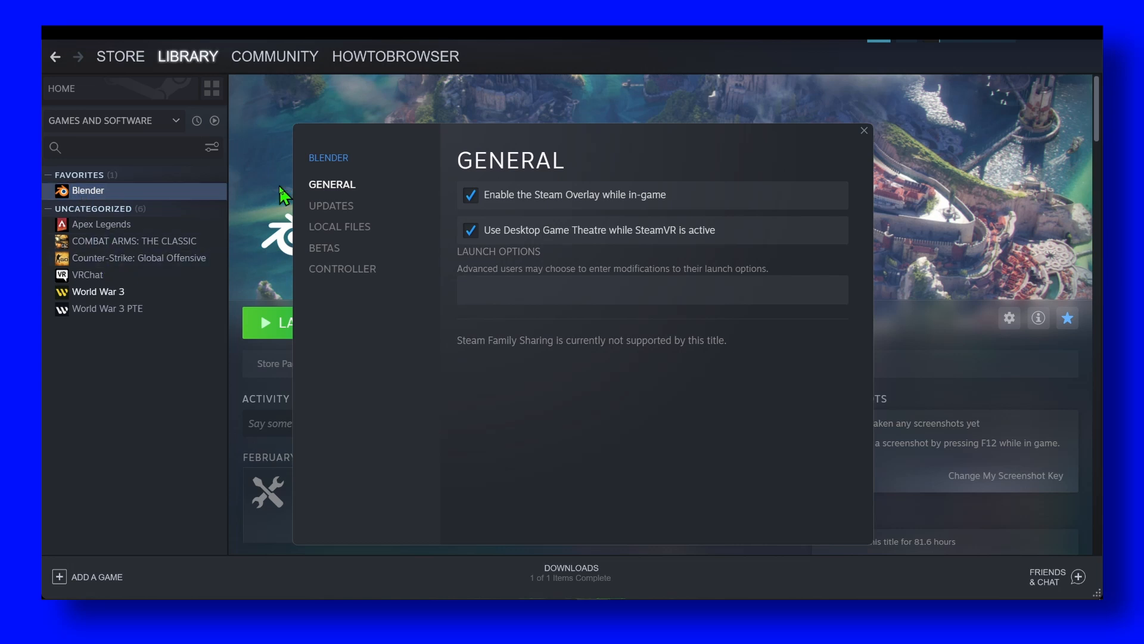
{"action": "left_click", "coordinate": [339, 227]}
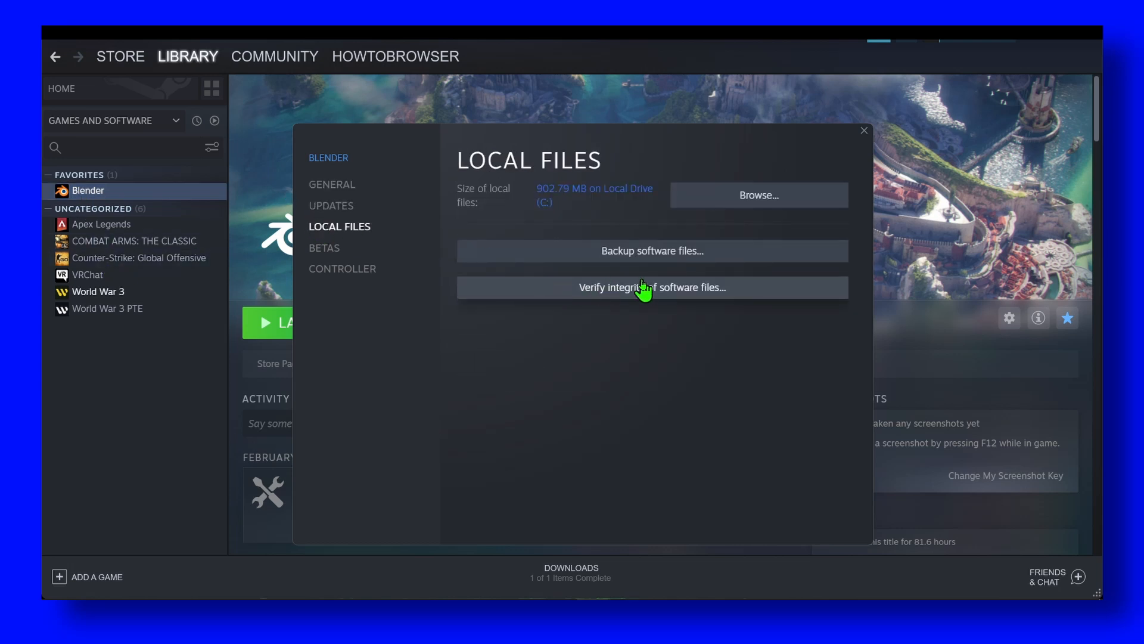
{"action": "mouse_move", "coordinate": [668, 308]}
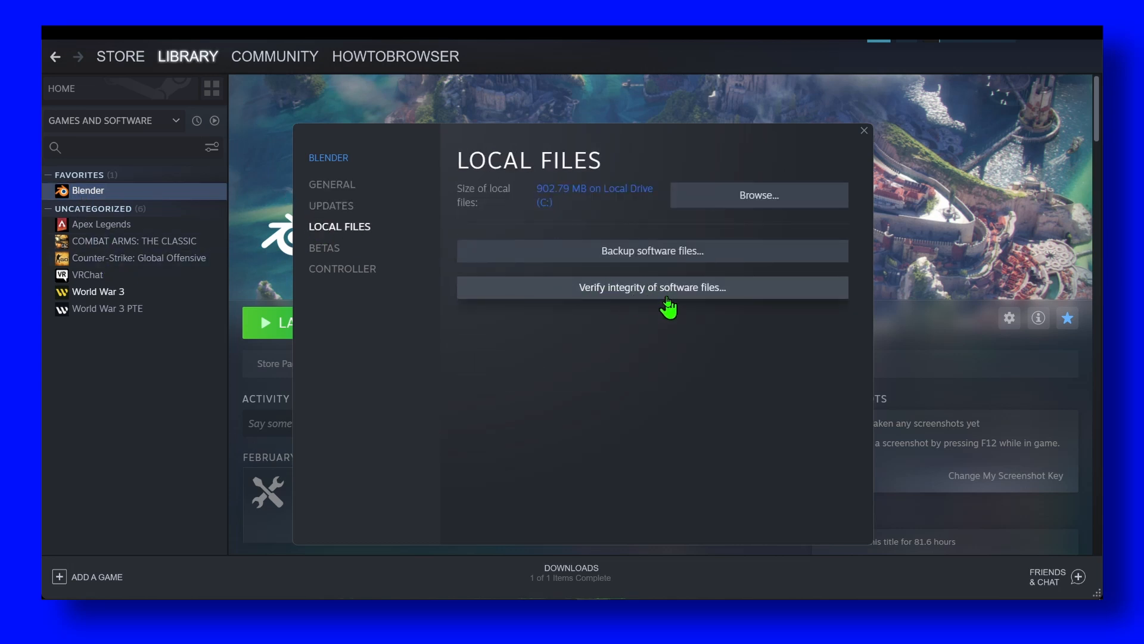
{"action": "left_click", "coordinate": [864, 130]}
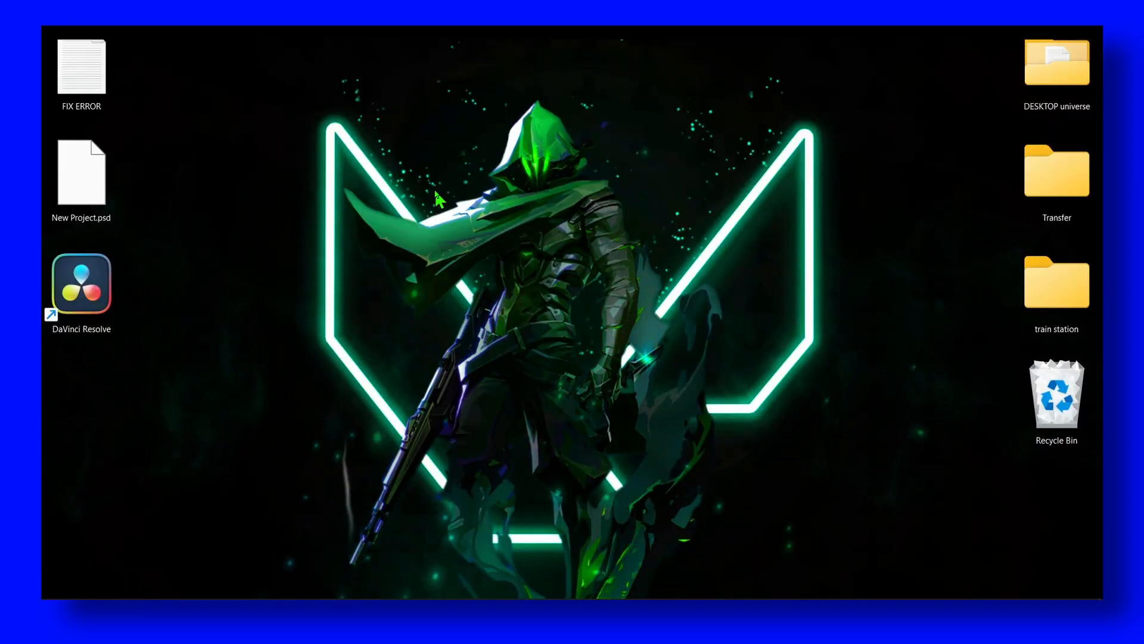
{"action": "mouse_move", "coordinate": [482, 218]}
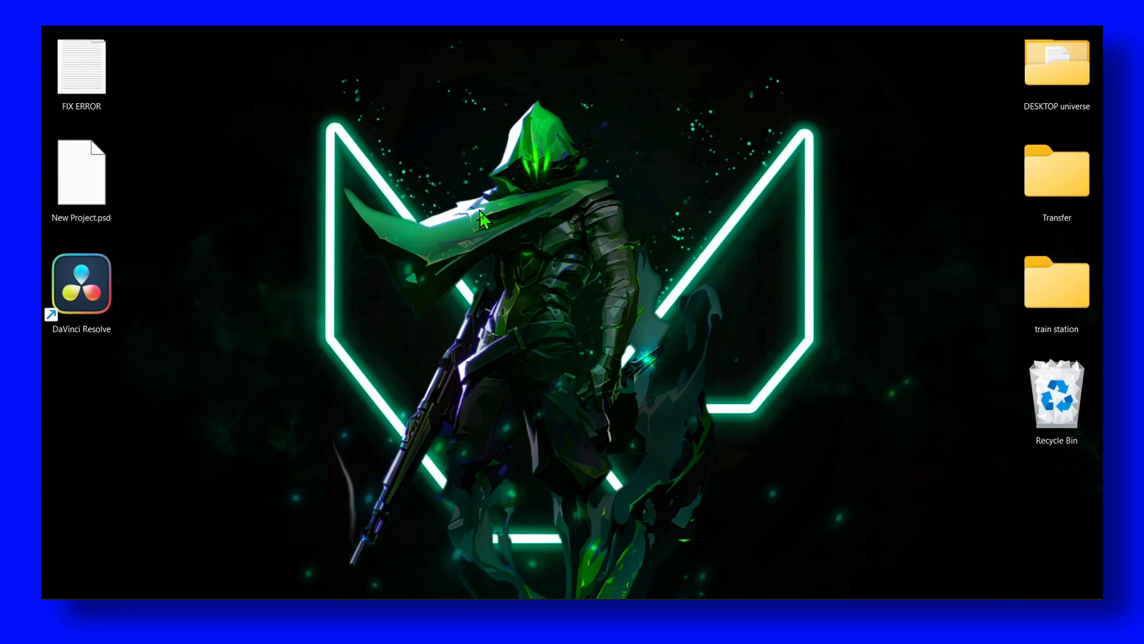